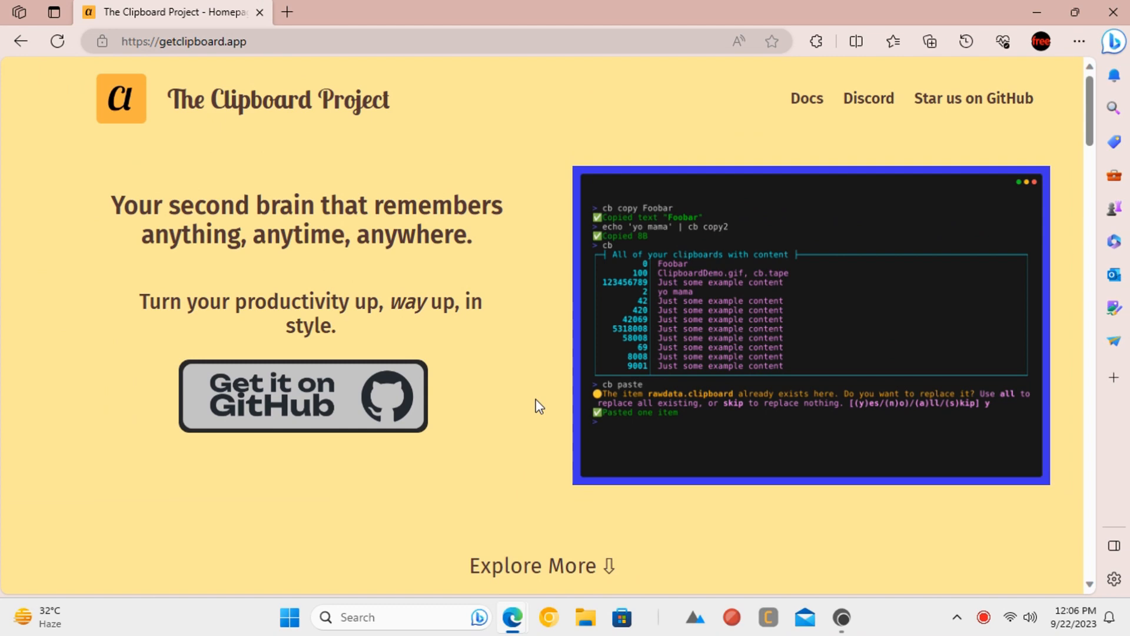
# Launch Snipping Tool from Windows search and snip the homepage header and hero text.
pyautogui.write('snip')
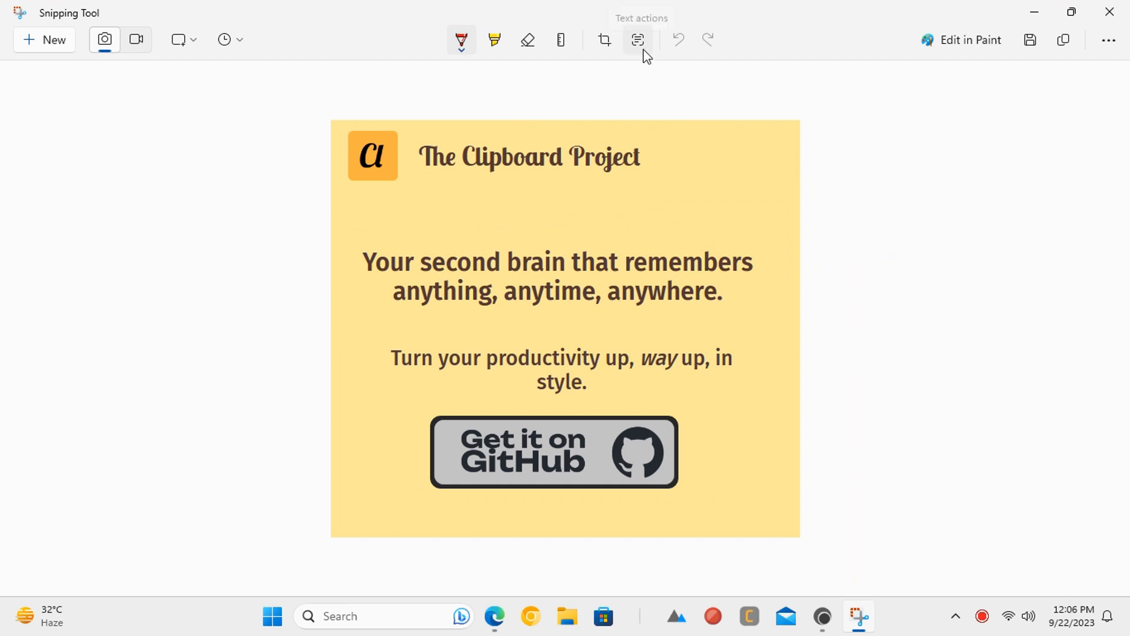
# Run Text actions to detect text in the screenshot and dismiss the 'Got it' tip.
pyautogui.click(637, 40)
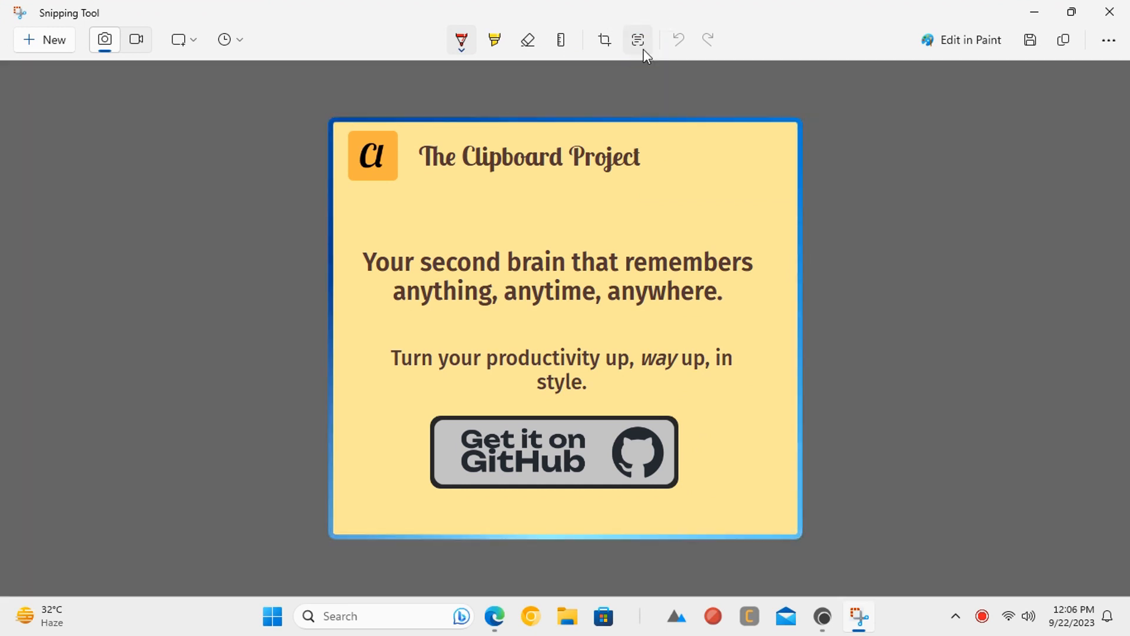
pyautogui.click(637, 40)
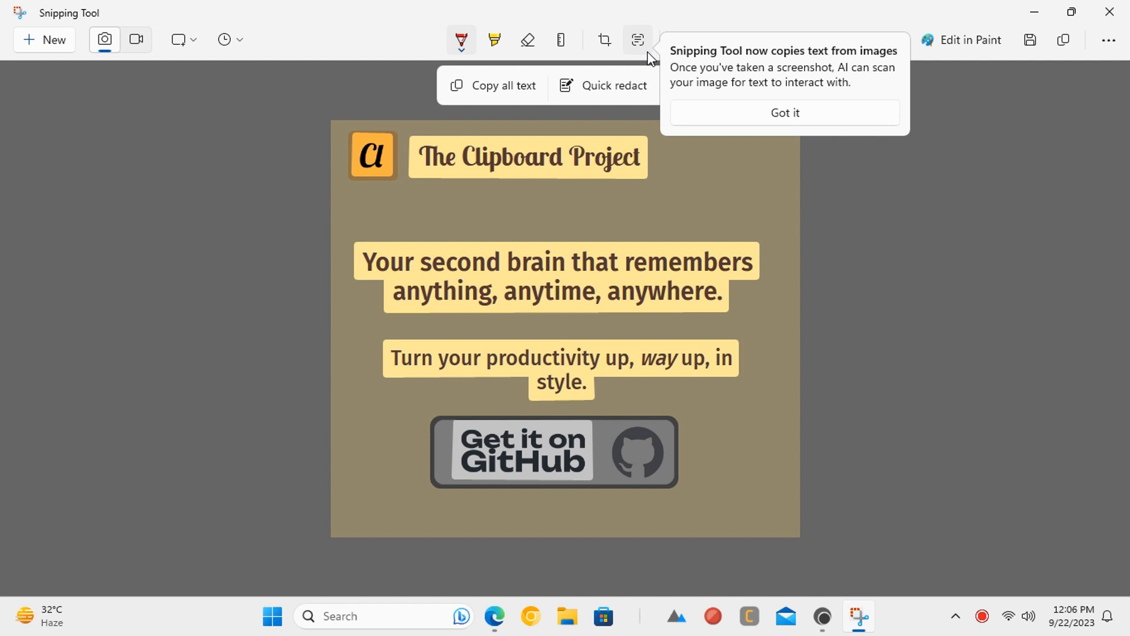
pyautogui.moveTo(792, 69)
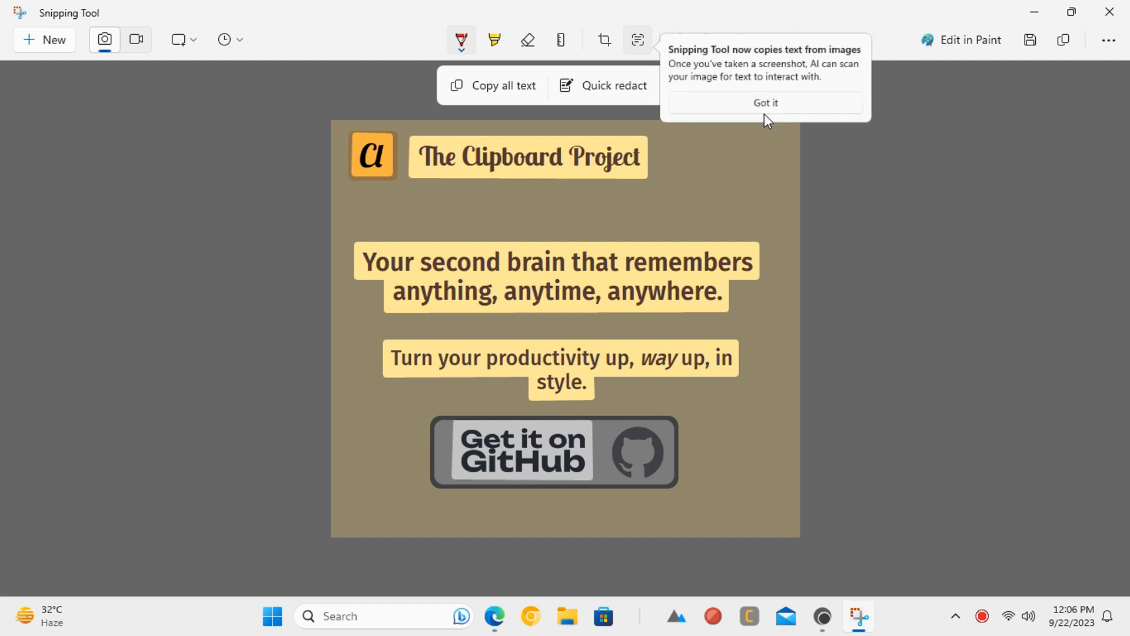
pyautogui.click(766, 102)
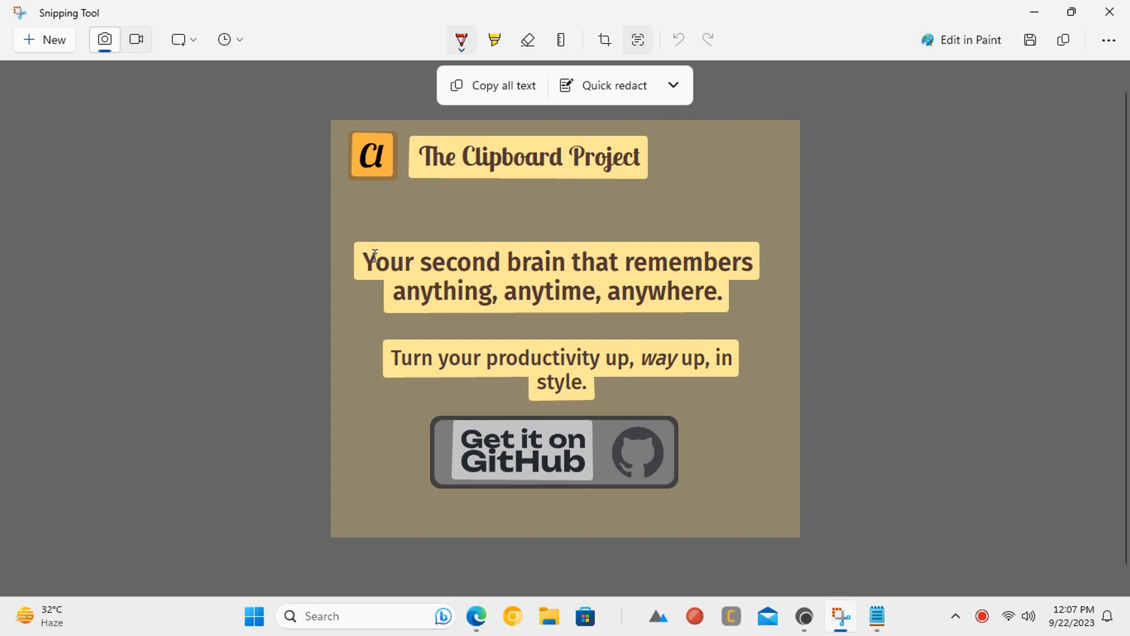
# Copy the headline 'Your second brain that remembers' into the Notepad script on its own line.
pyautogui.moveTo(364, 261); pyautogui.dragTo(724, 262)
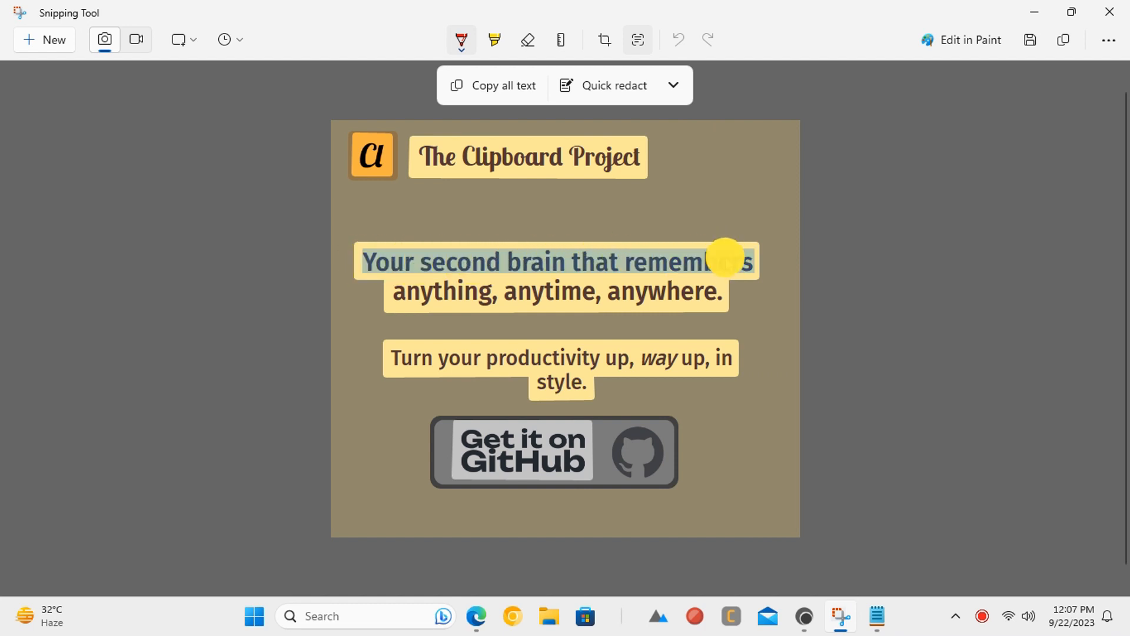
pyautogui.rightClick(724, 259)
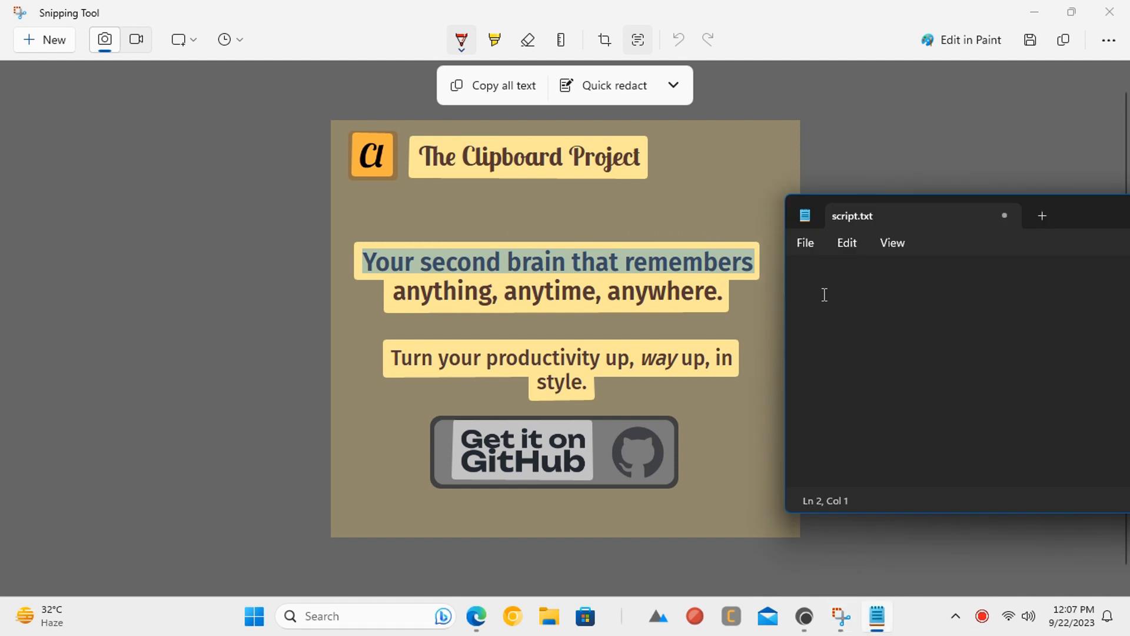
pyautogui.write('Your second brain that remembers')
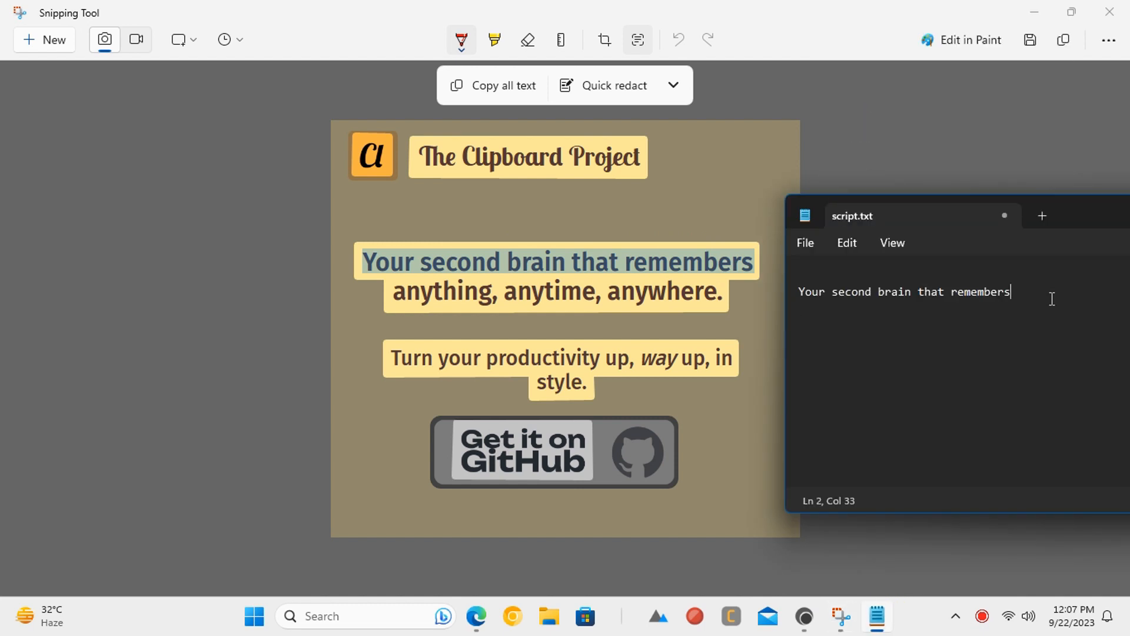
pyautogui.press('enter')
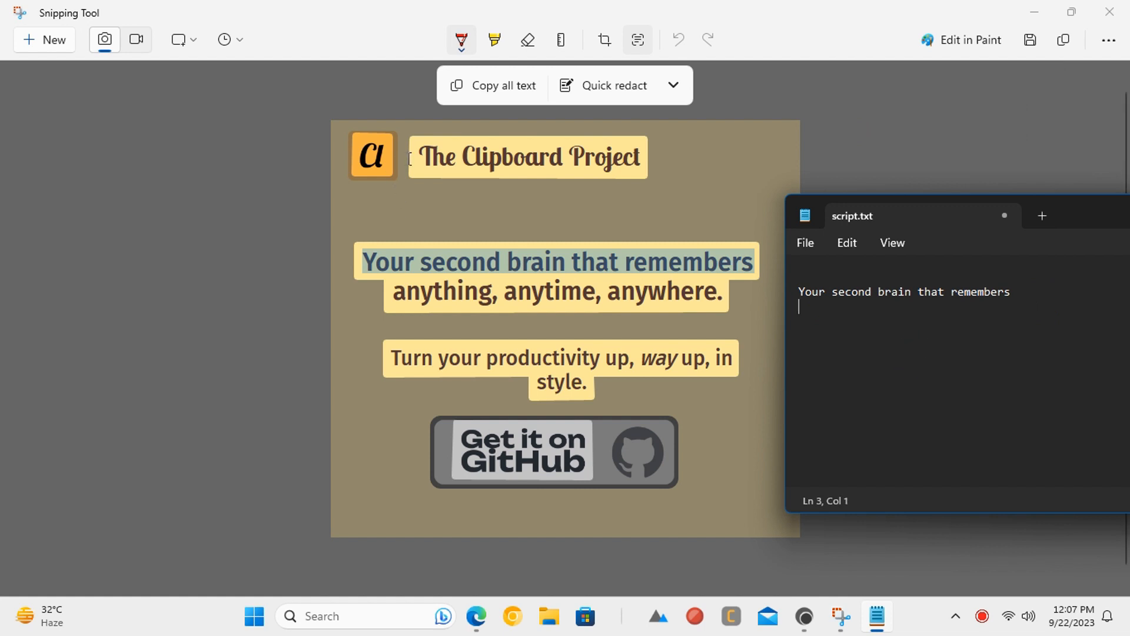
# Copy 'The Clipboard Project' title into Notepad, then check the Quick redact options.
pyautogui.rightClick(527, 157)
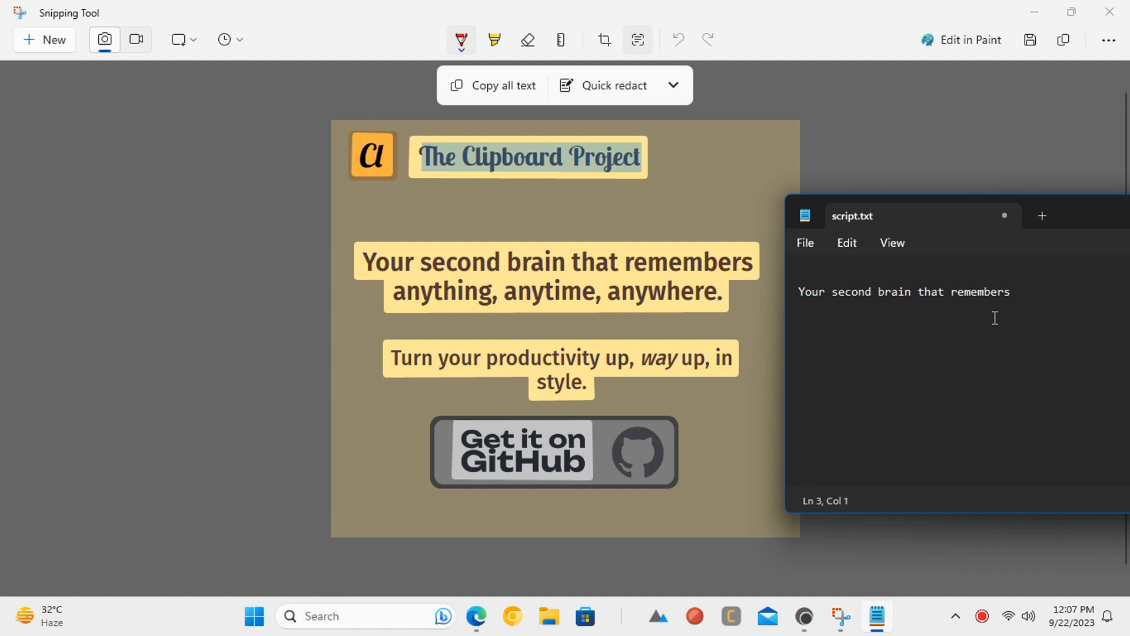
pyautogui.write('The Clipboard Project')
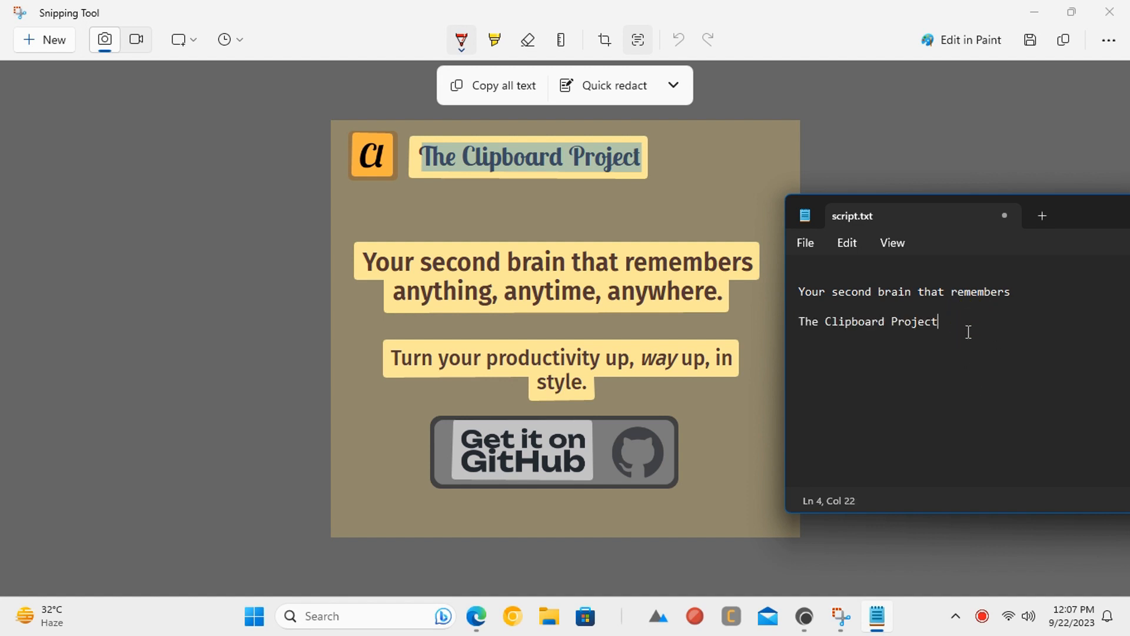
pyautogui.click(672, 86)
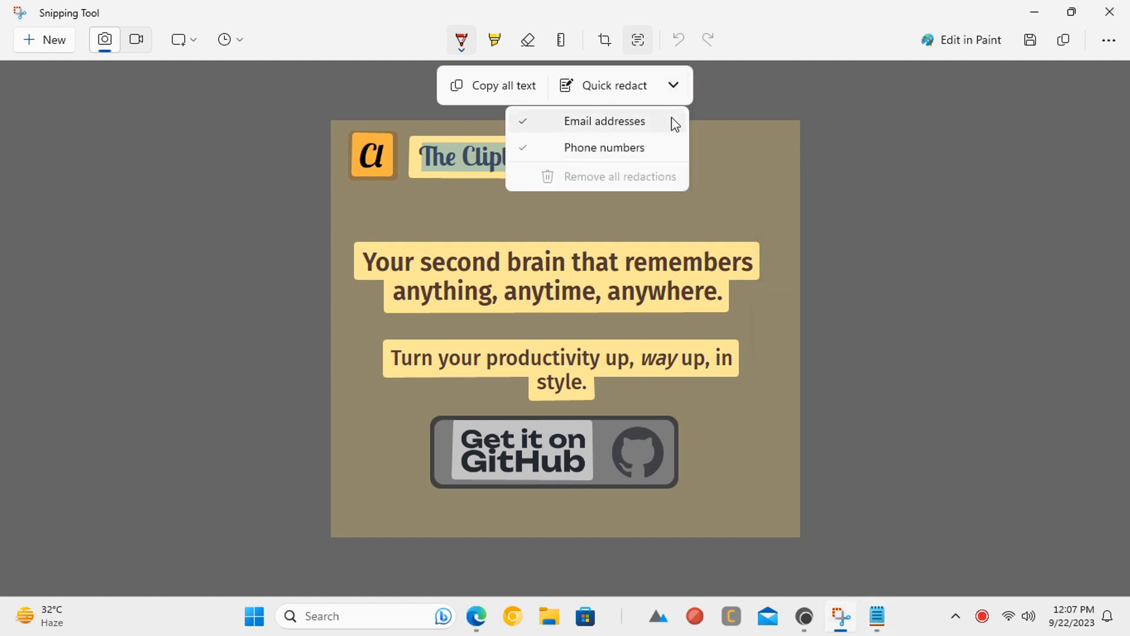
pyautogui.moveTo(673, 86)
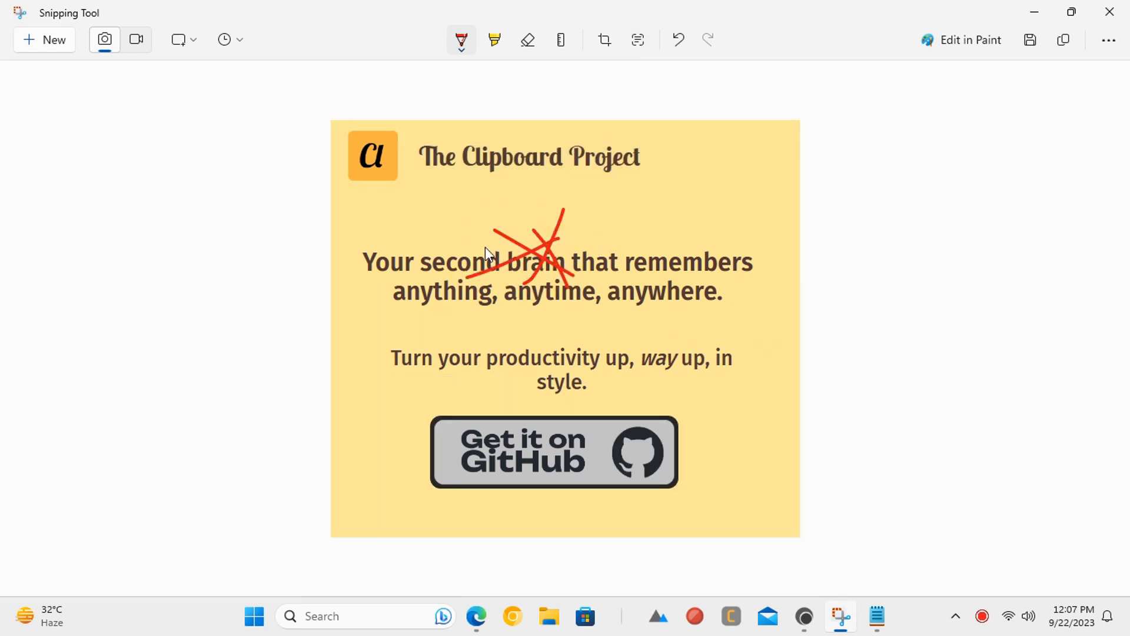
# Scribble red ink over the subheading, add a highlighter squiggle, and reselect 'Turn your productivity up'.
pyautogui.moveTo(714, 316); pyautogui.dragTo(721, 439)
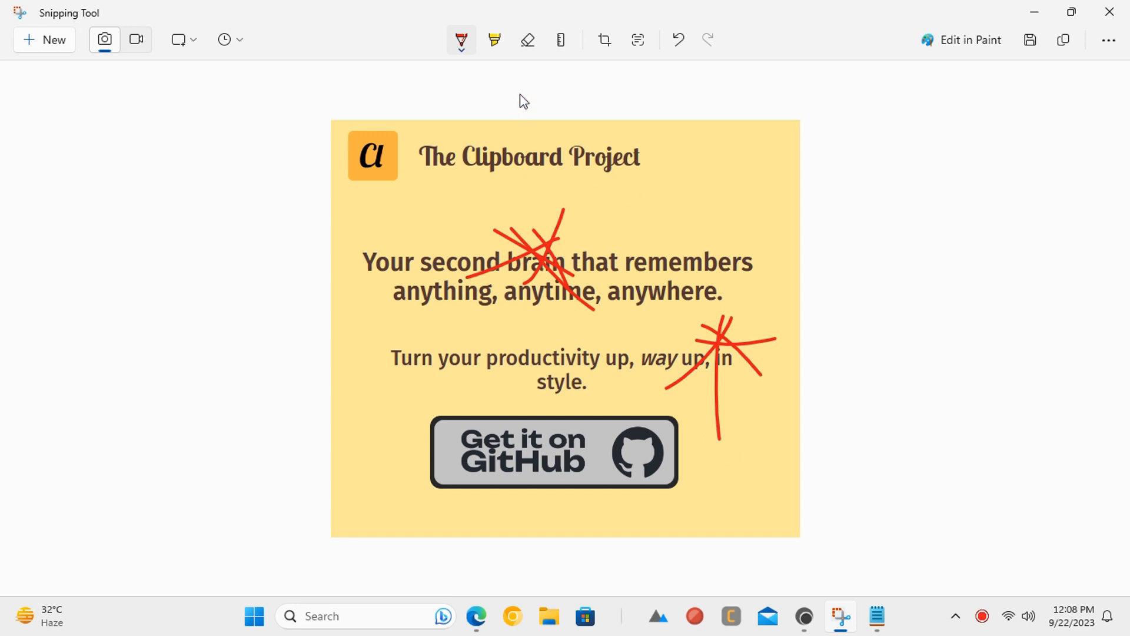
pyautogui.click(494, 40)
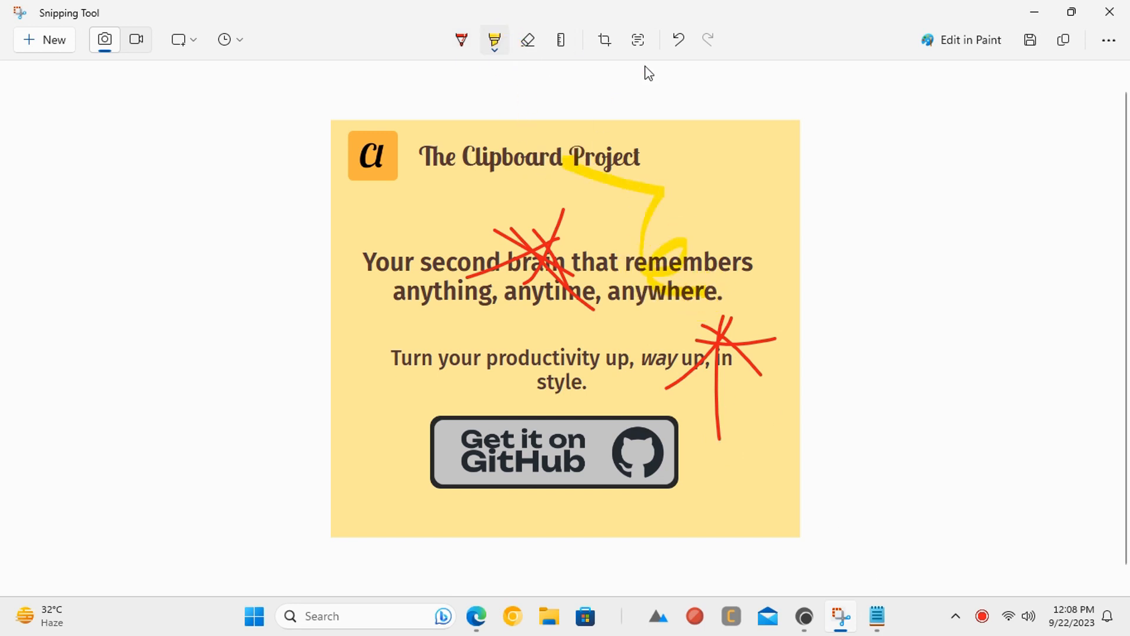
pyautogui.click(637, 40)
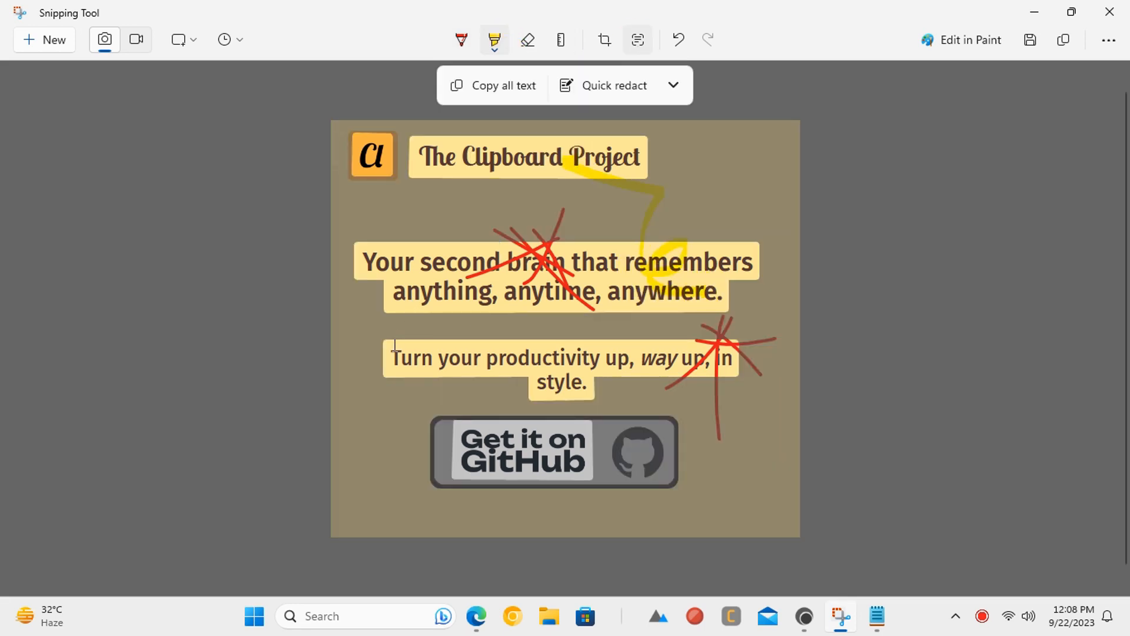
pyautogui.moveTo(393, 358); pyautogui.dragTo(628, 358)
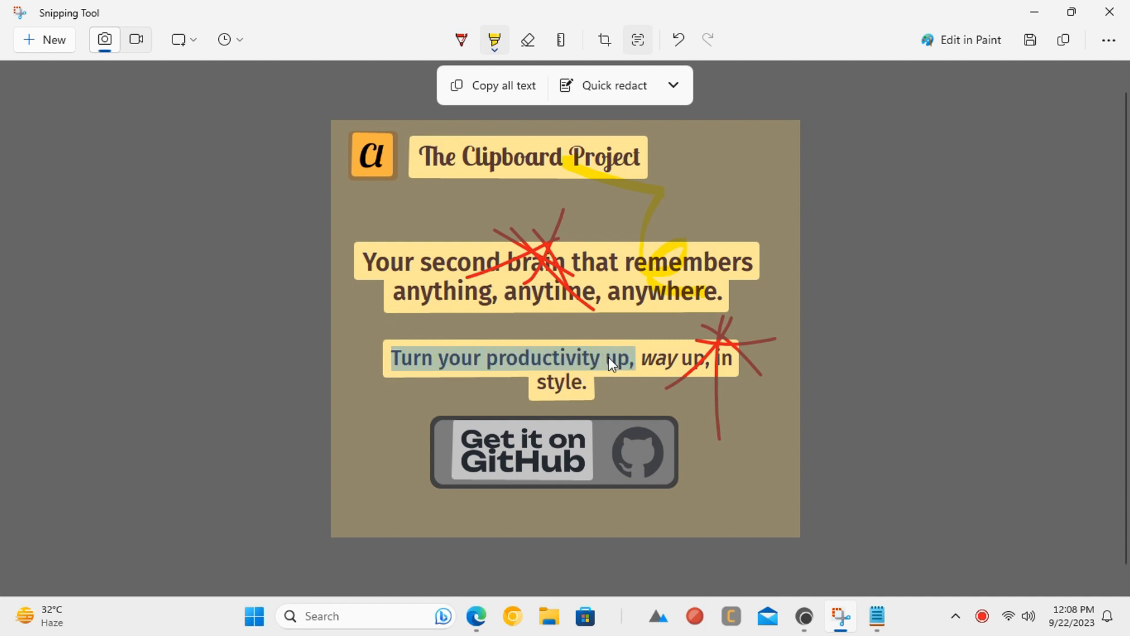